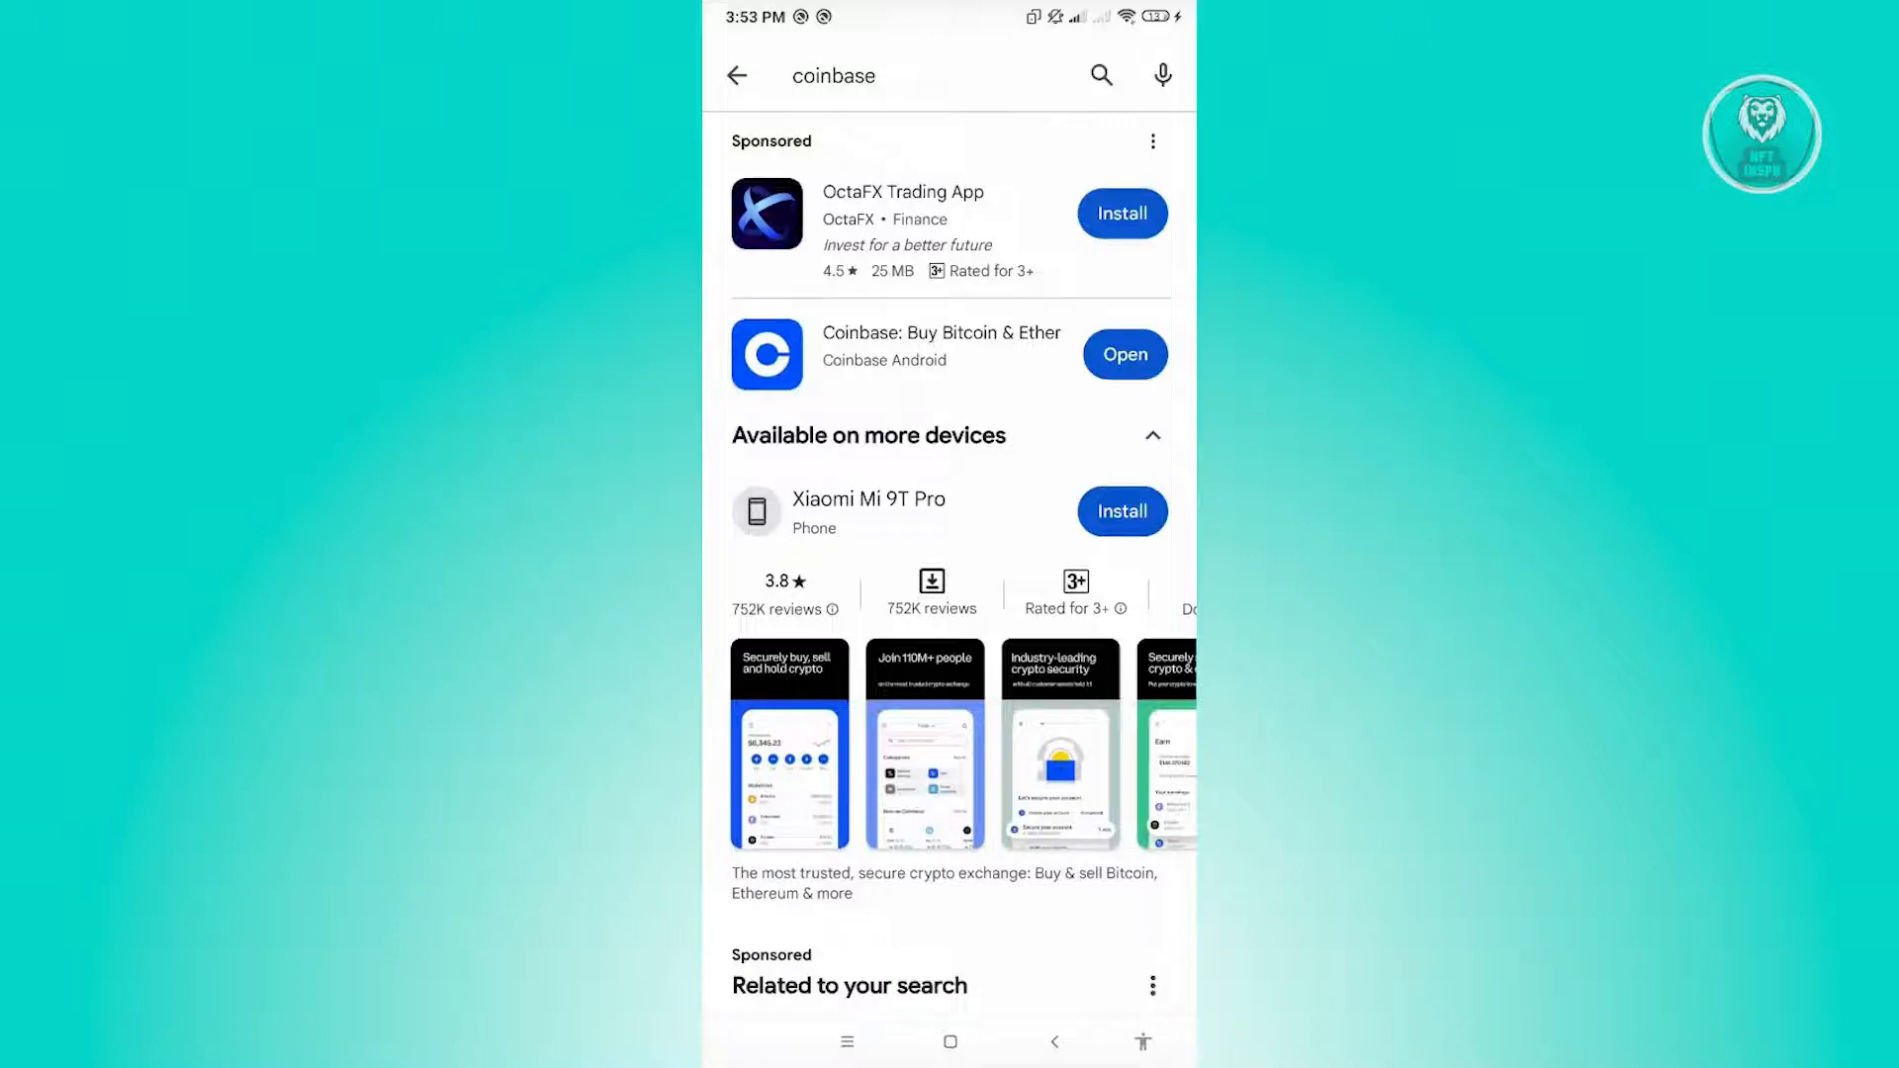
- Check the Coinbase listing in Play Store; it shows Open rather than Update
click(942, 354)
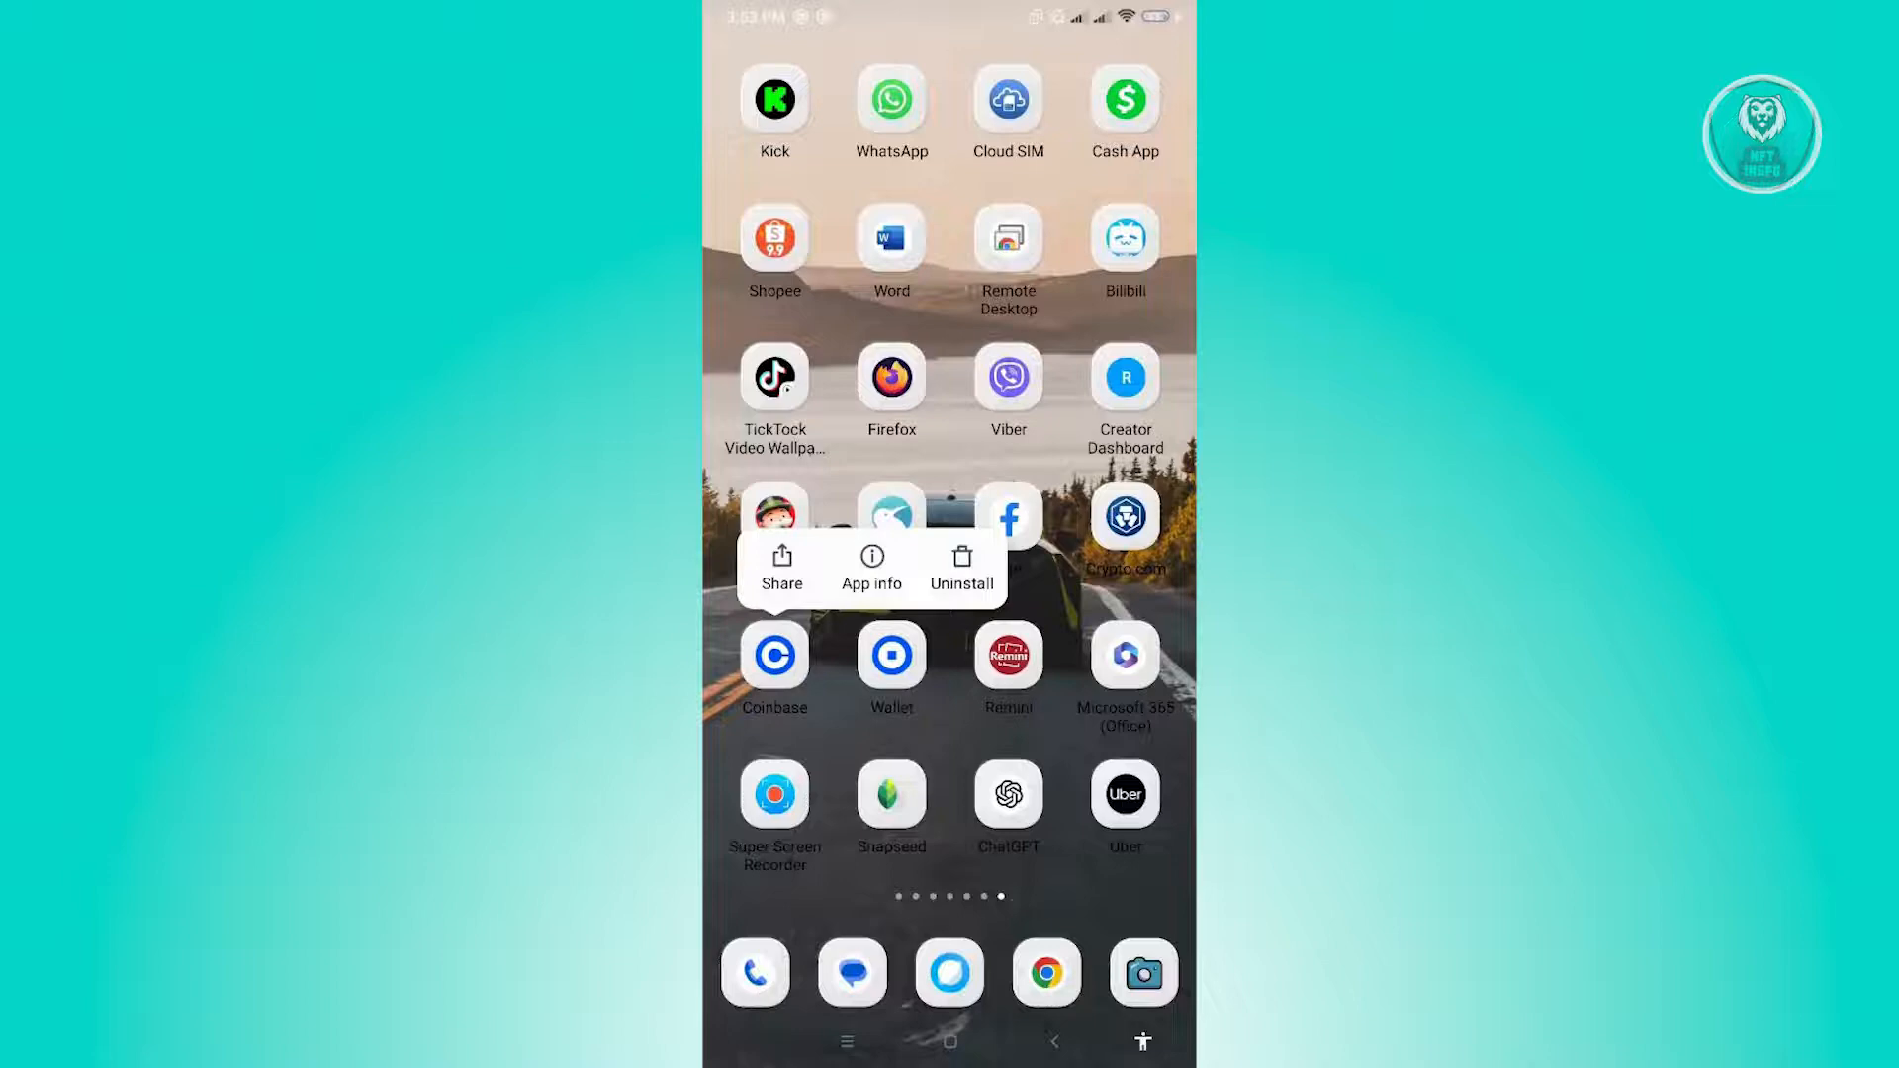
- Bring up Coinbase's App info page showing version 11.33.7 and its storage
click(871, 570)
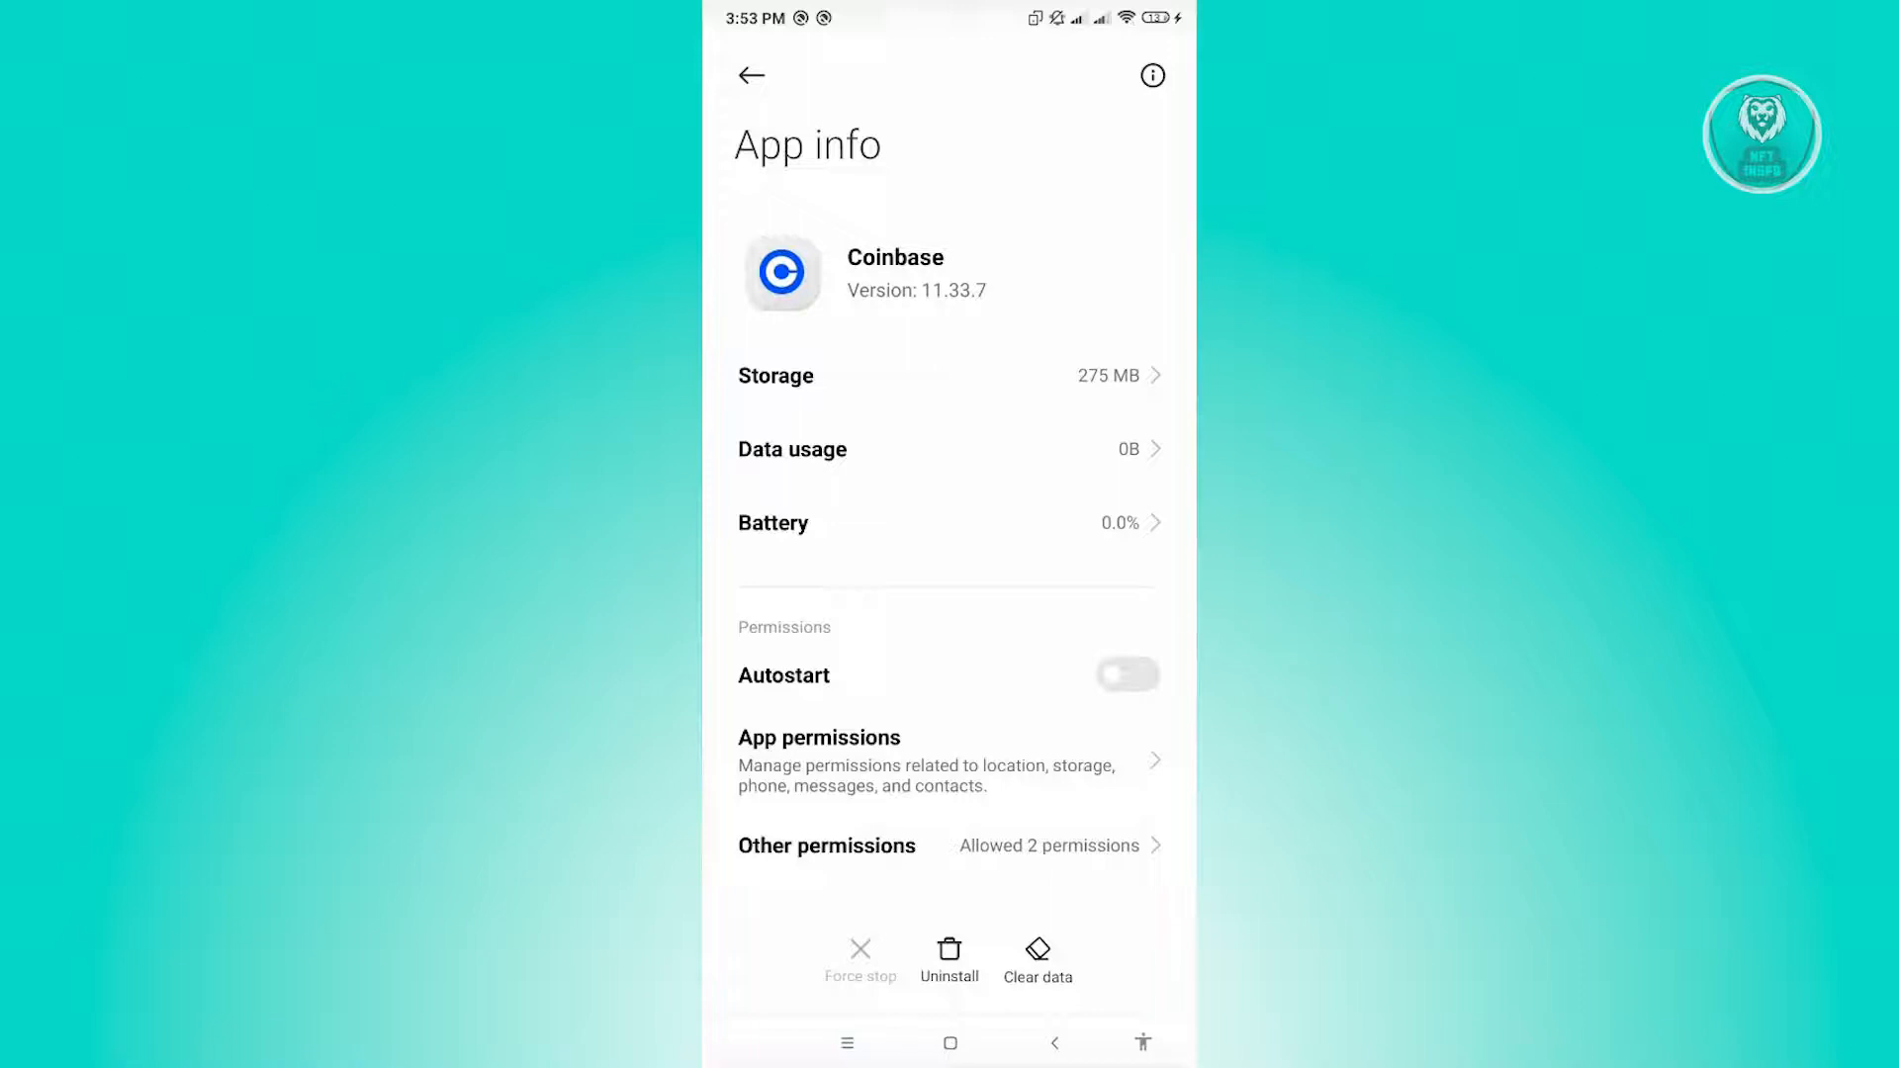
- Clear only Coinbase's cache via Clear data, dropping storage from 275 MB to 257 MB
click(1037, 958)
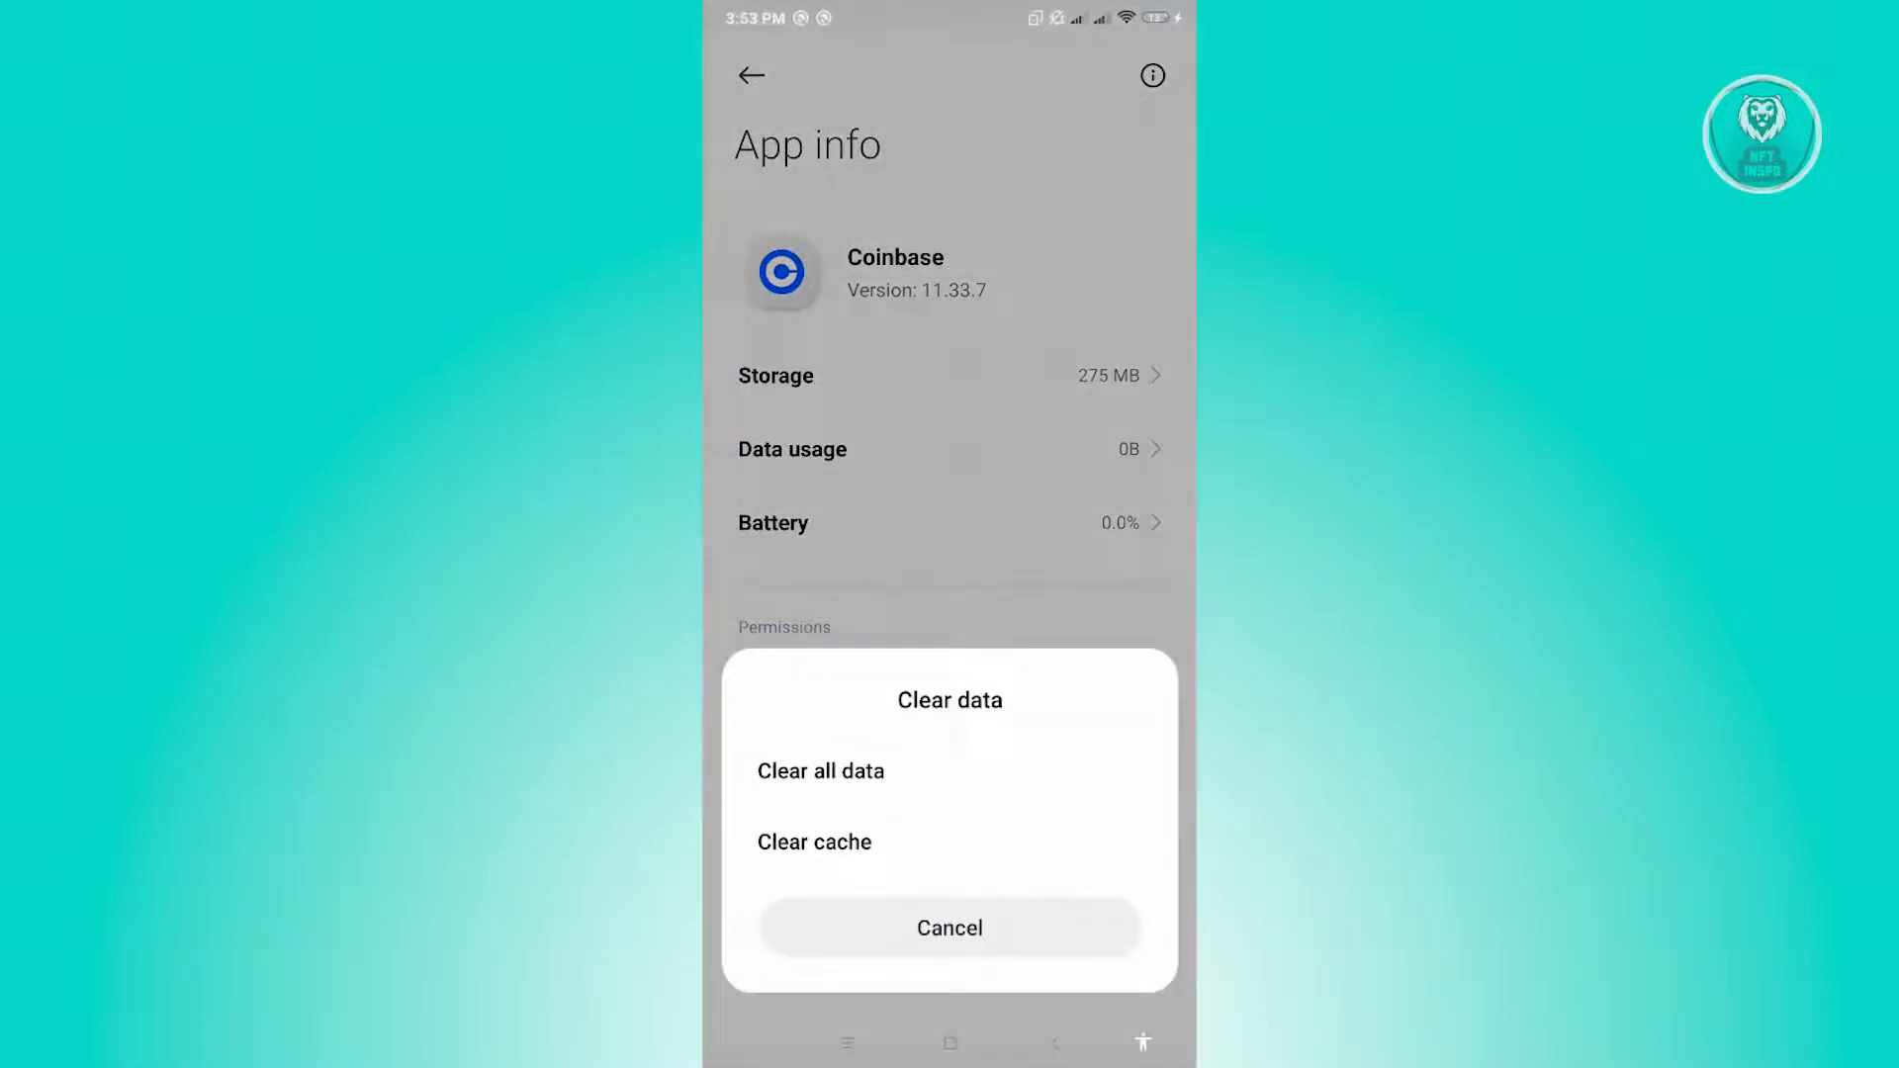
click(814, 843)
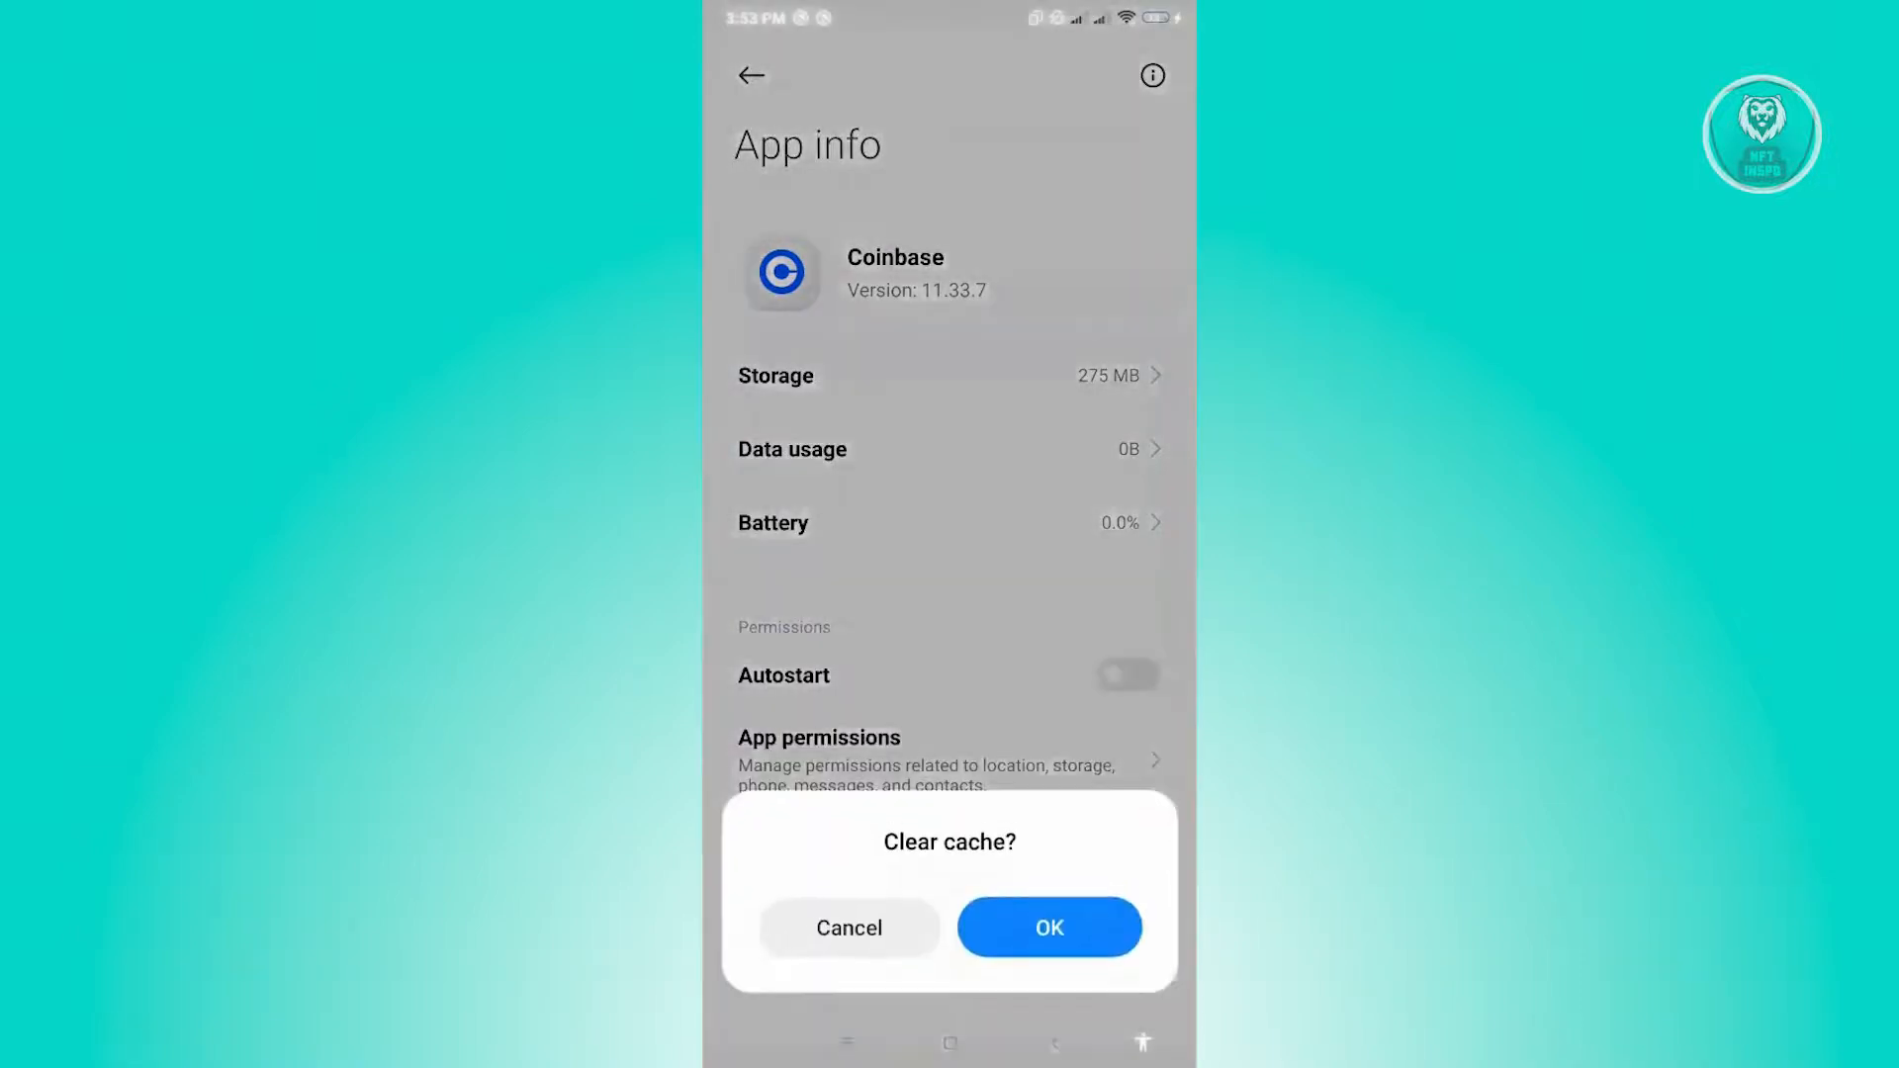
click(1049, 926)
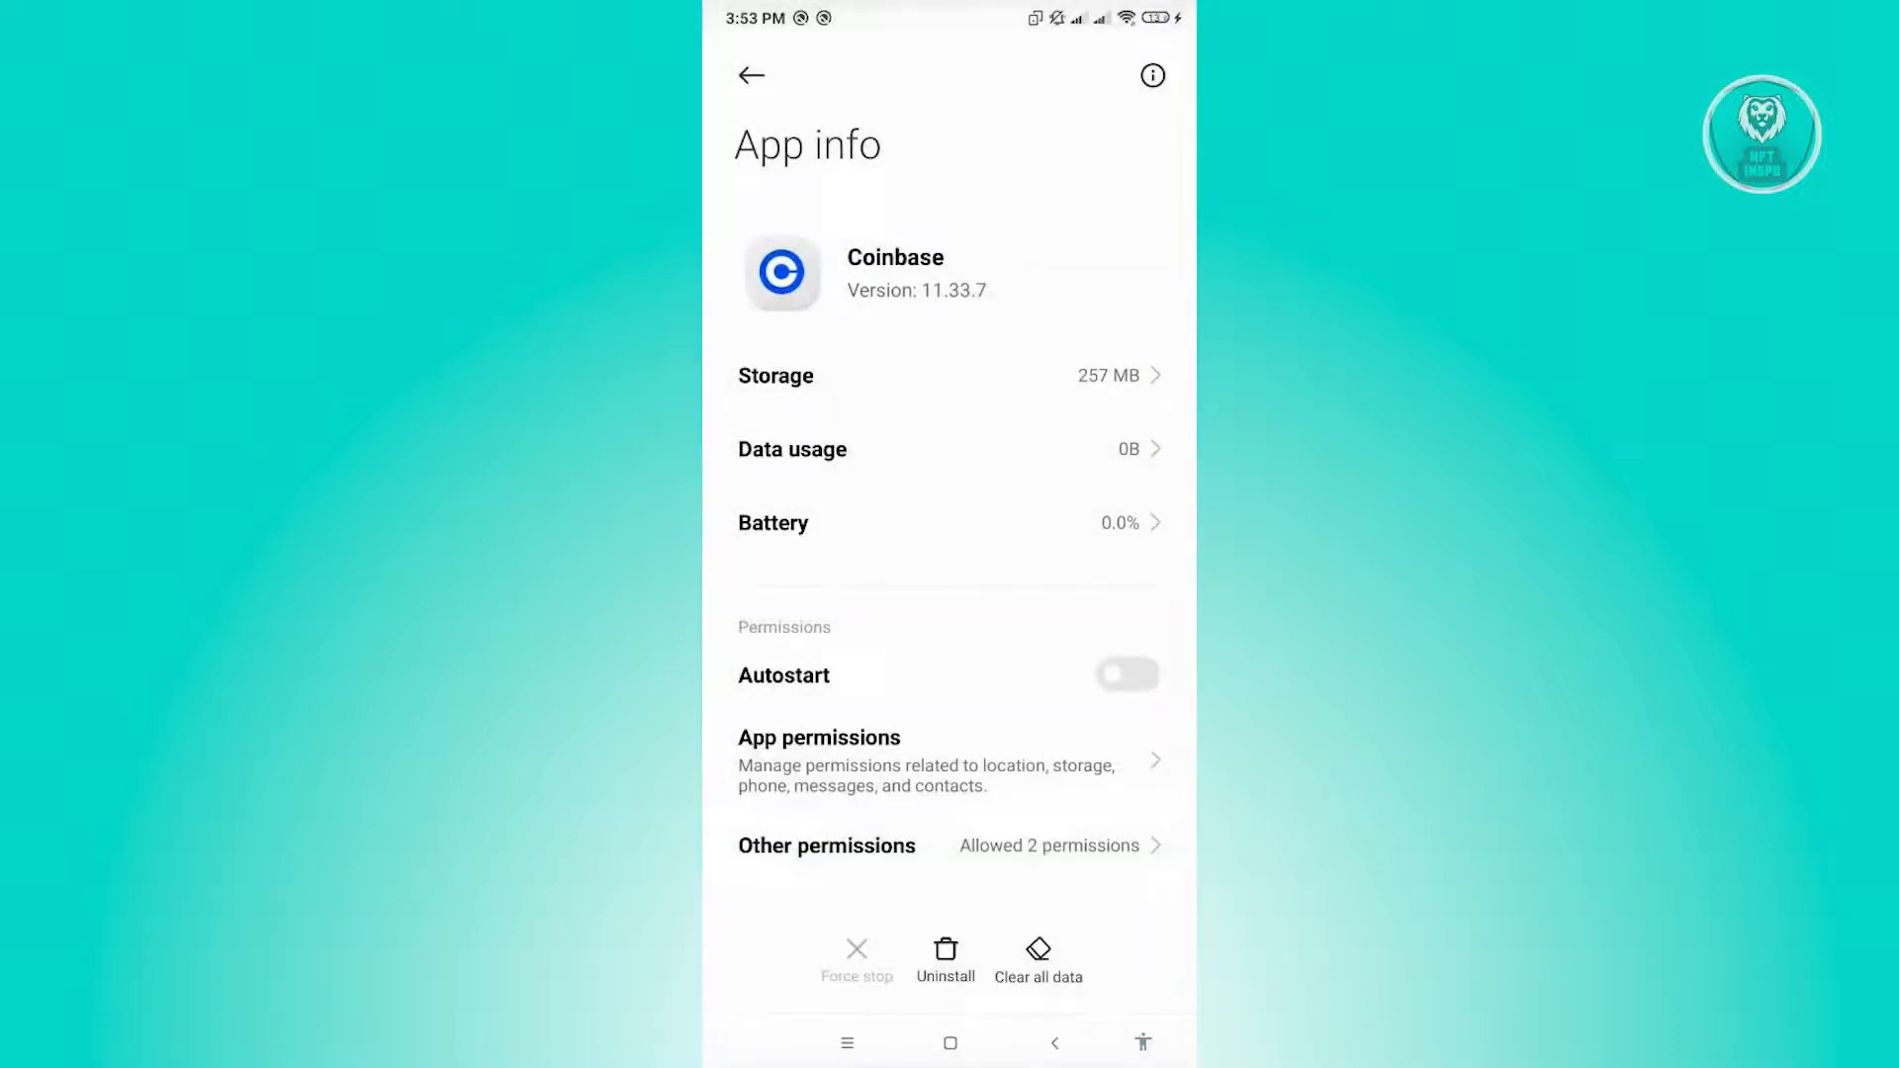